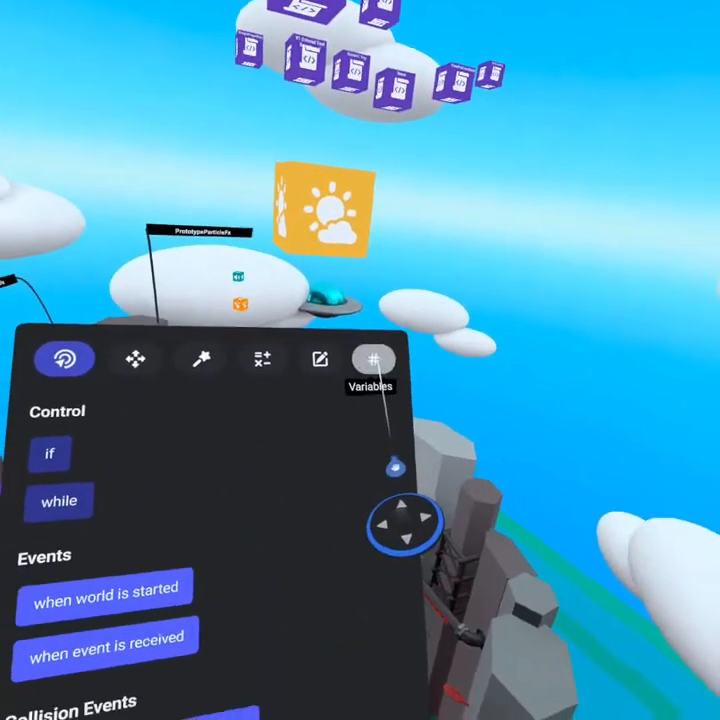
- Show the Values palette and scroll through its debugging and type-casting blocks
left_click(374, 358)
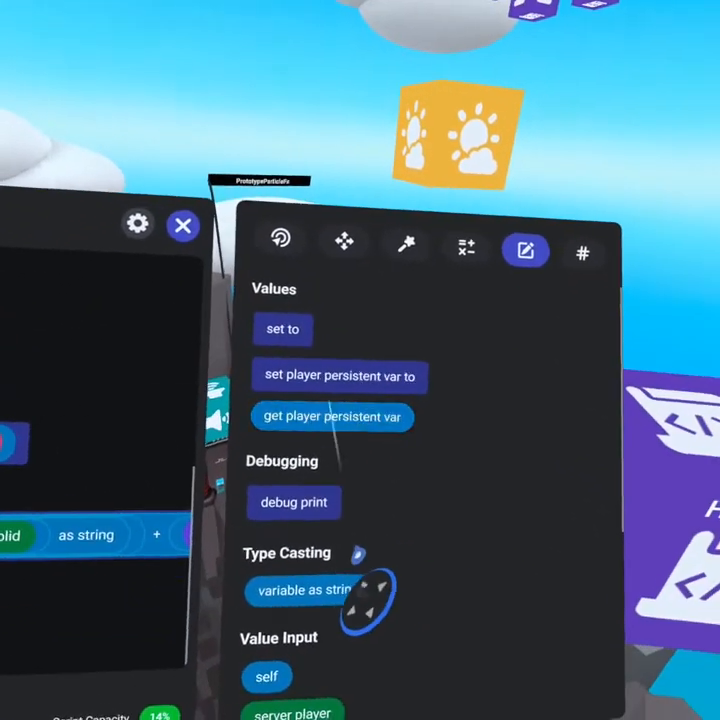
scroll("down", 3)
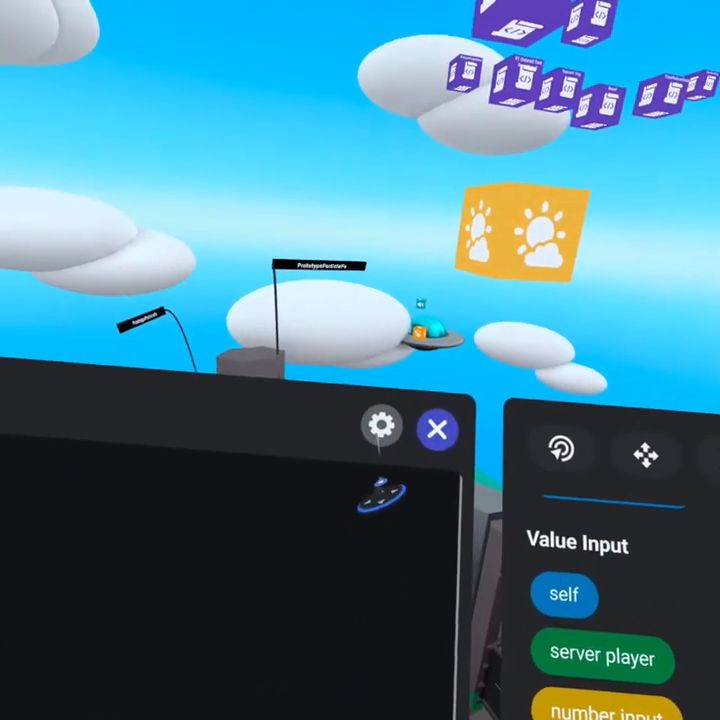
left_click(380, 432)
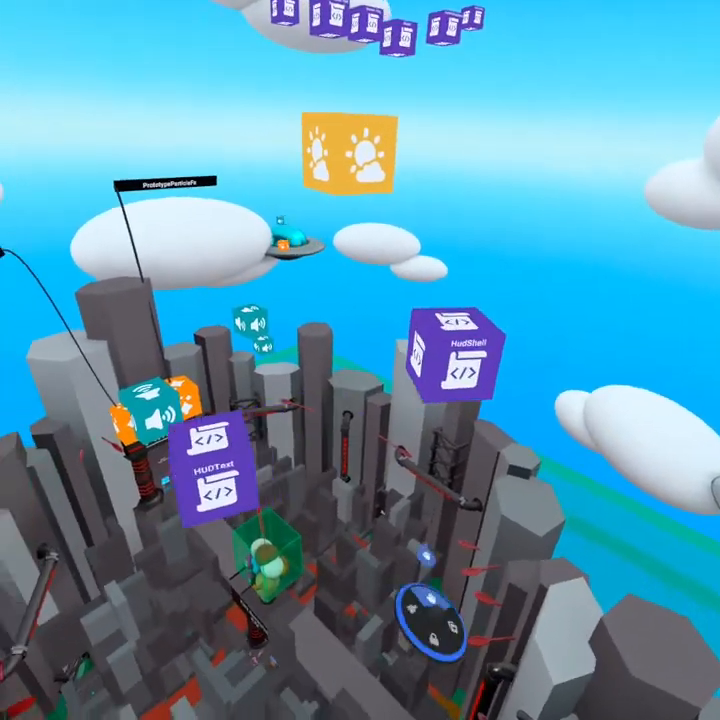
- Select the HudShell script gizmo to view its player enter/exit ownership transfers
left_click(450, 364)
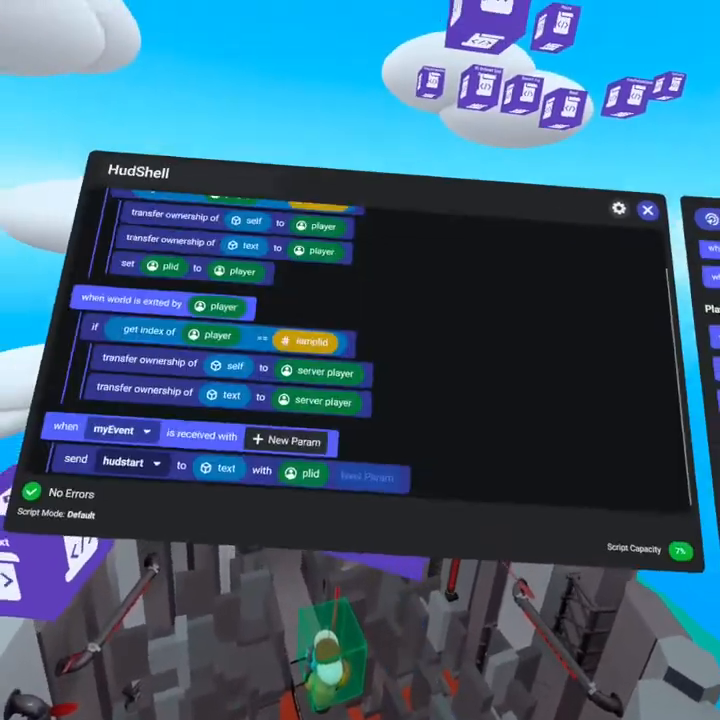